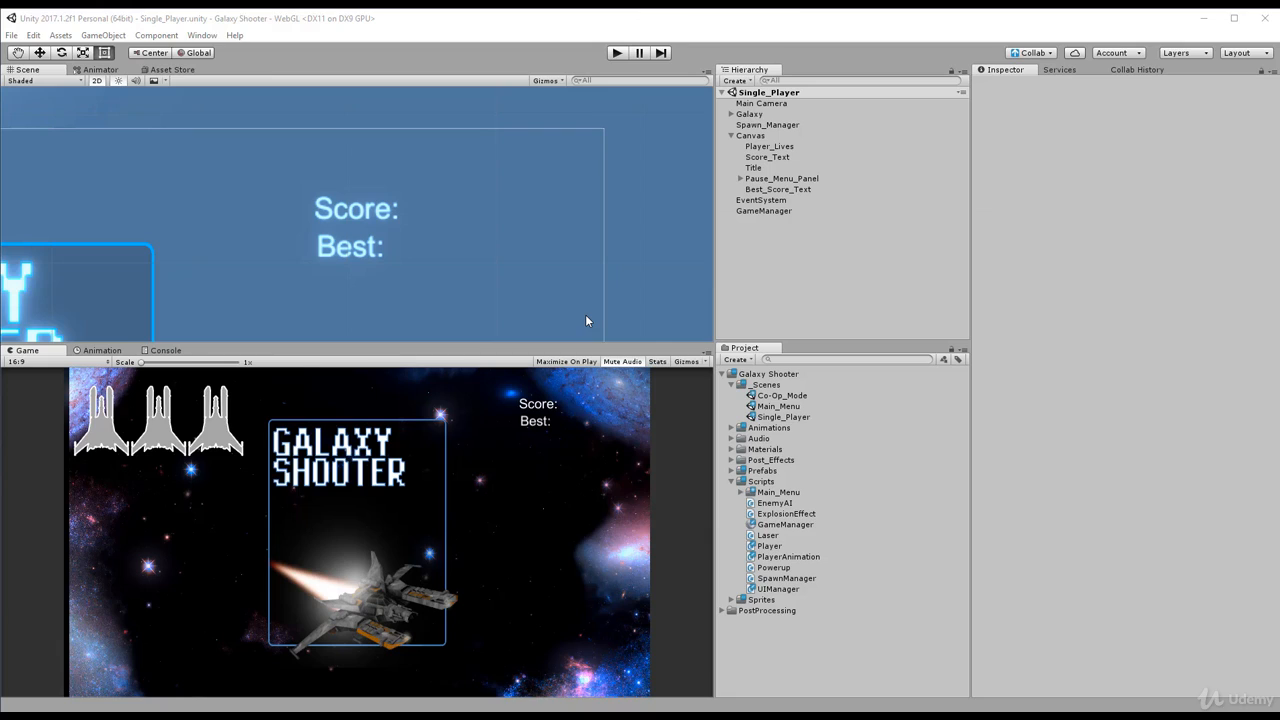
mouse_move(494, 388)
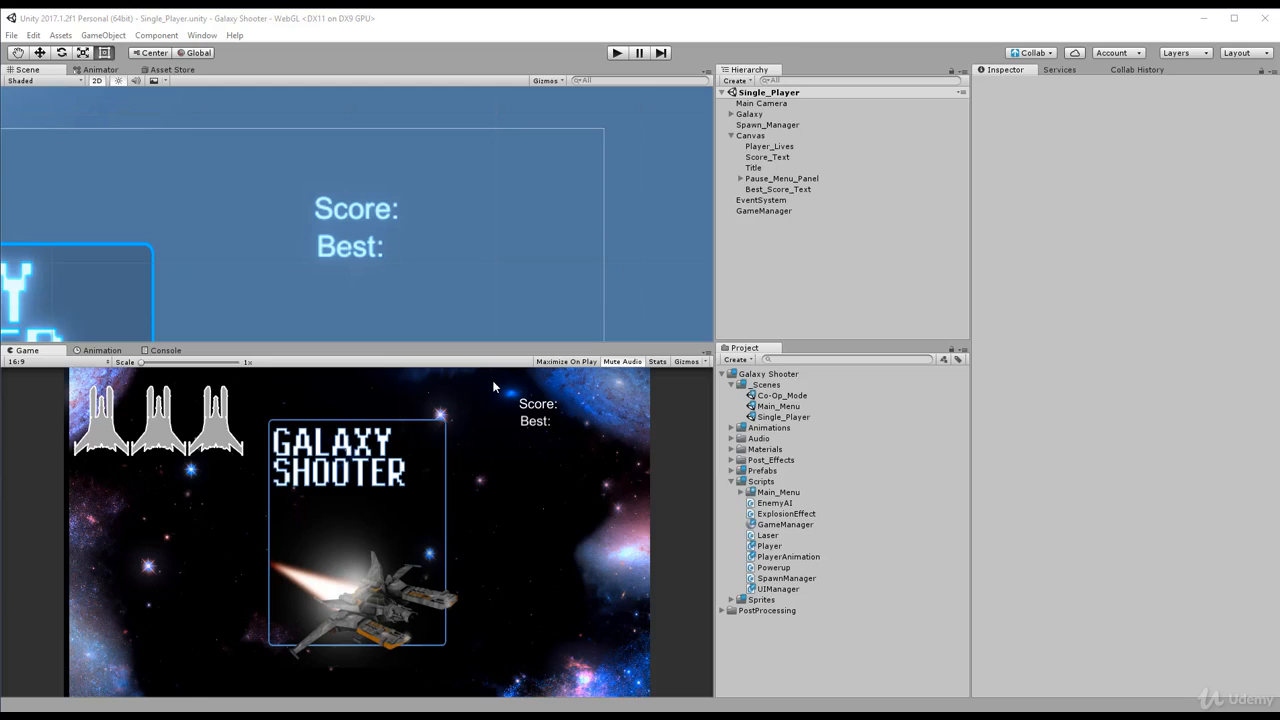
mouse_move(600, 382)
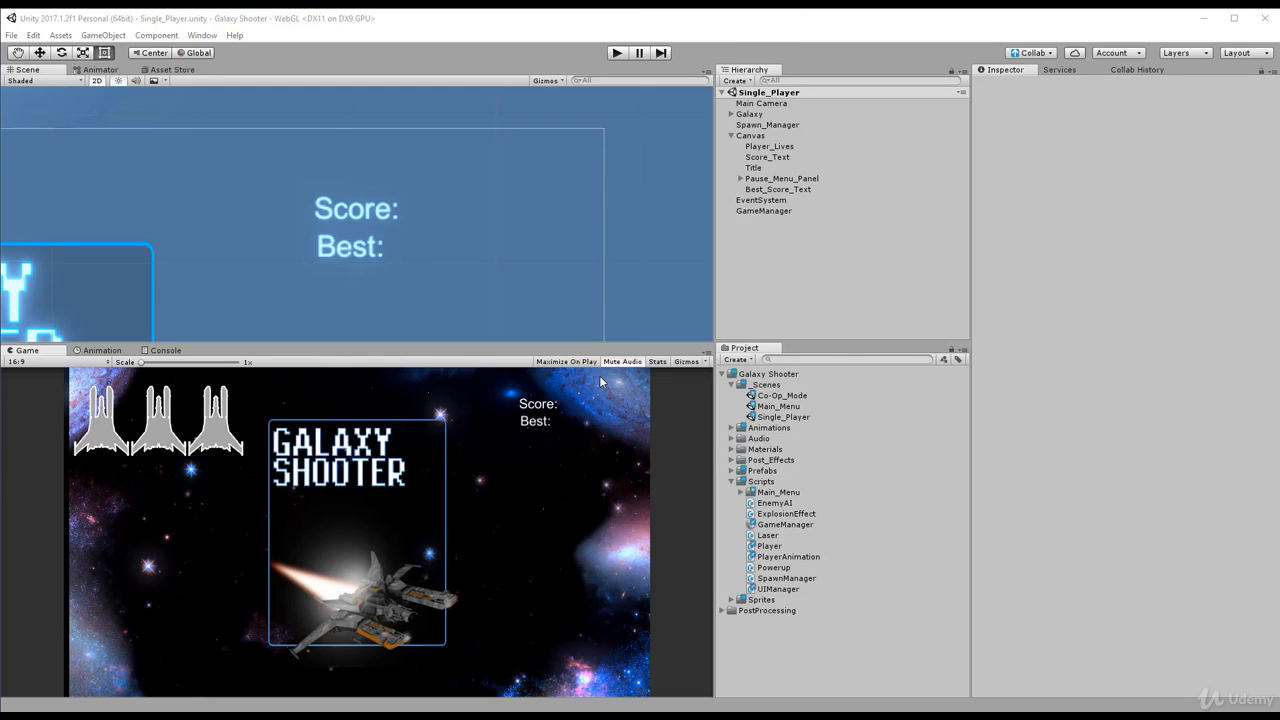
mouse_move(792, 526)
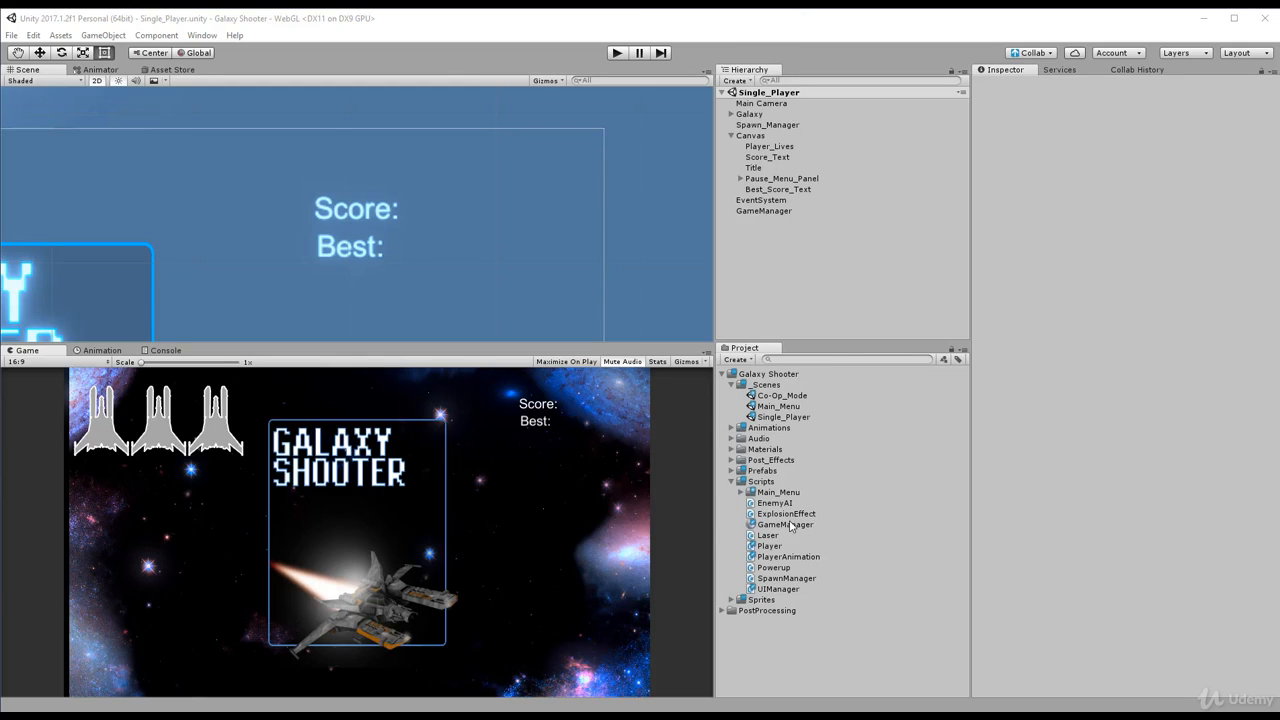
Step: Open the UIManager script in Visual Studio and place the cursor after UpdateScore's closing brace
double_click(778, 588)
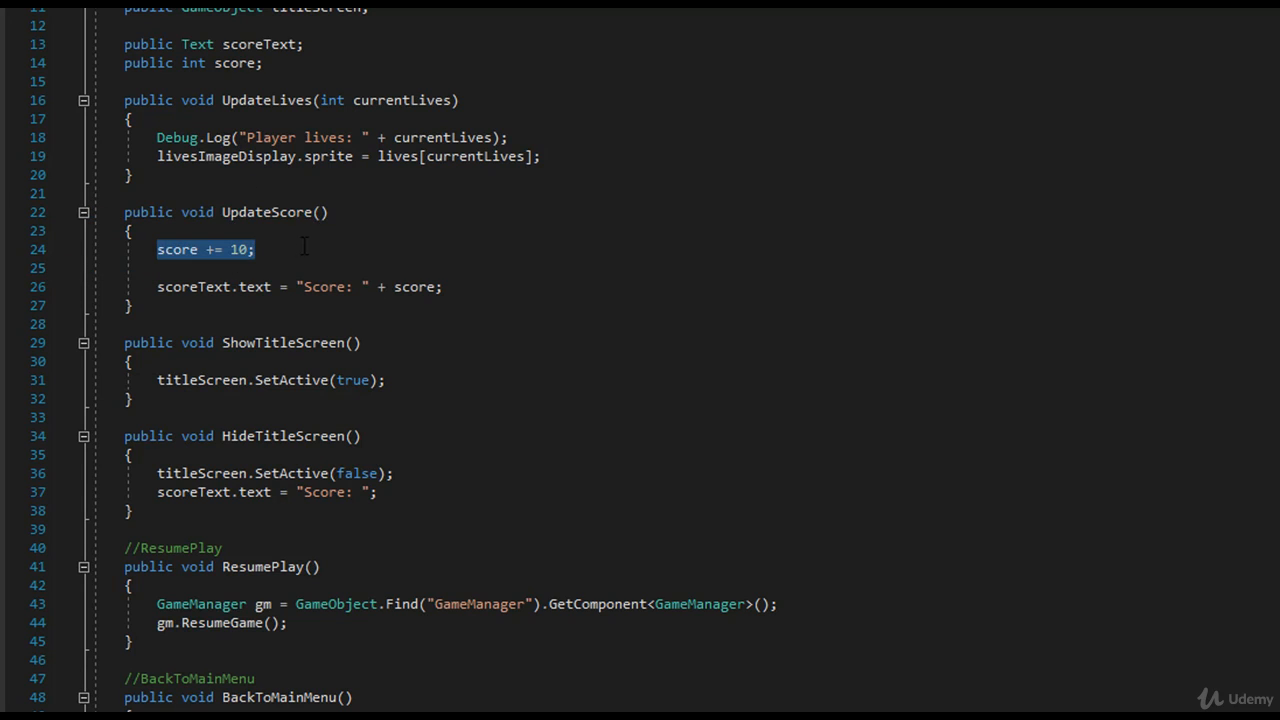
left_click(460, 288)
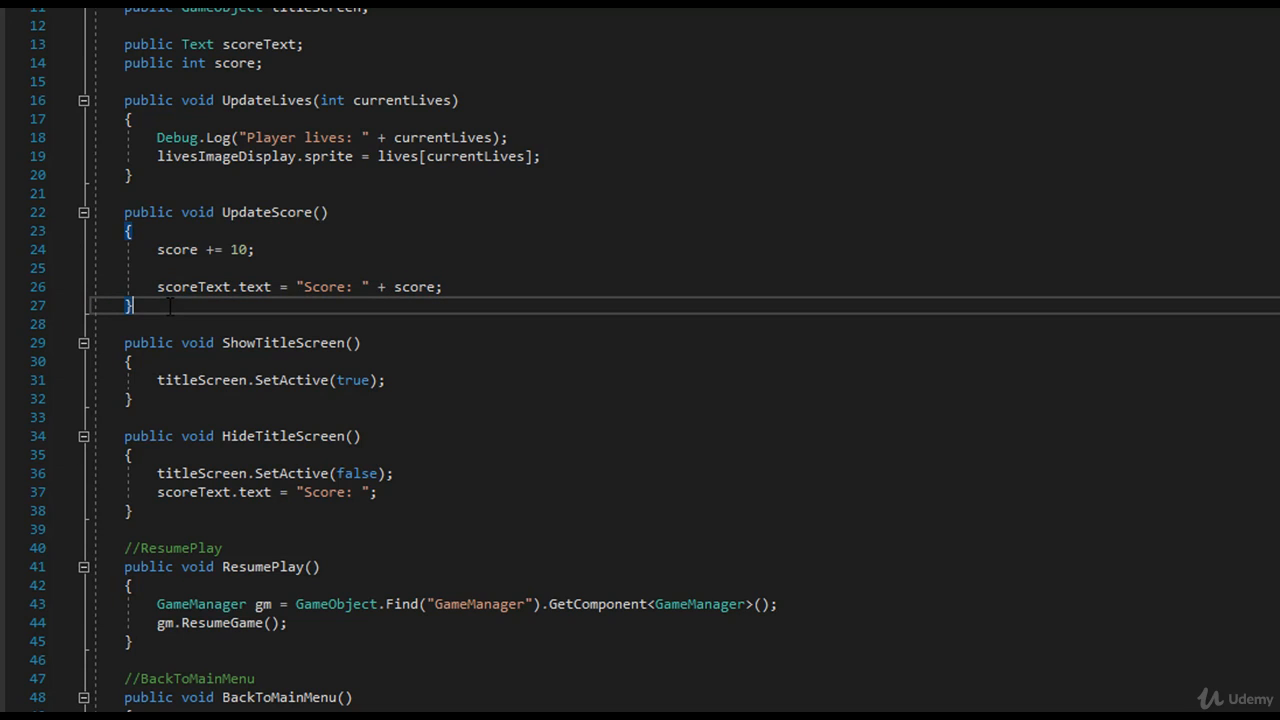
Step: Add the comment line //CheckForBestScore below UpdateScore
type("//")
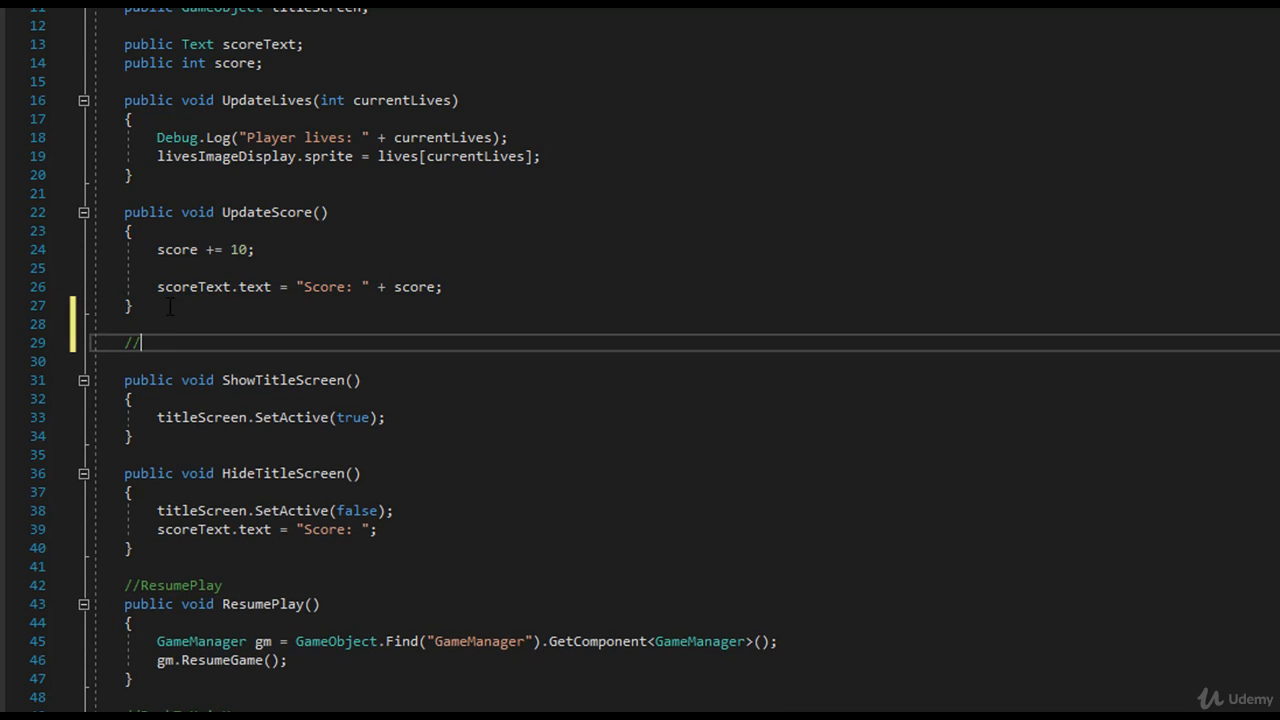
type("check")
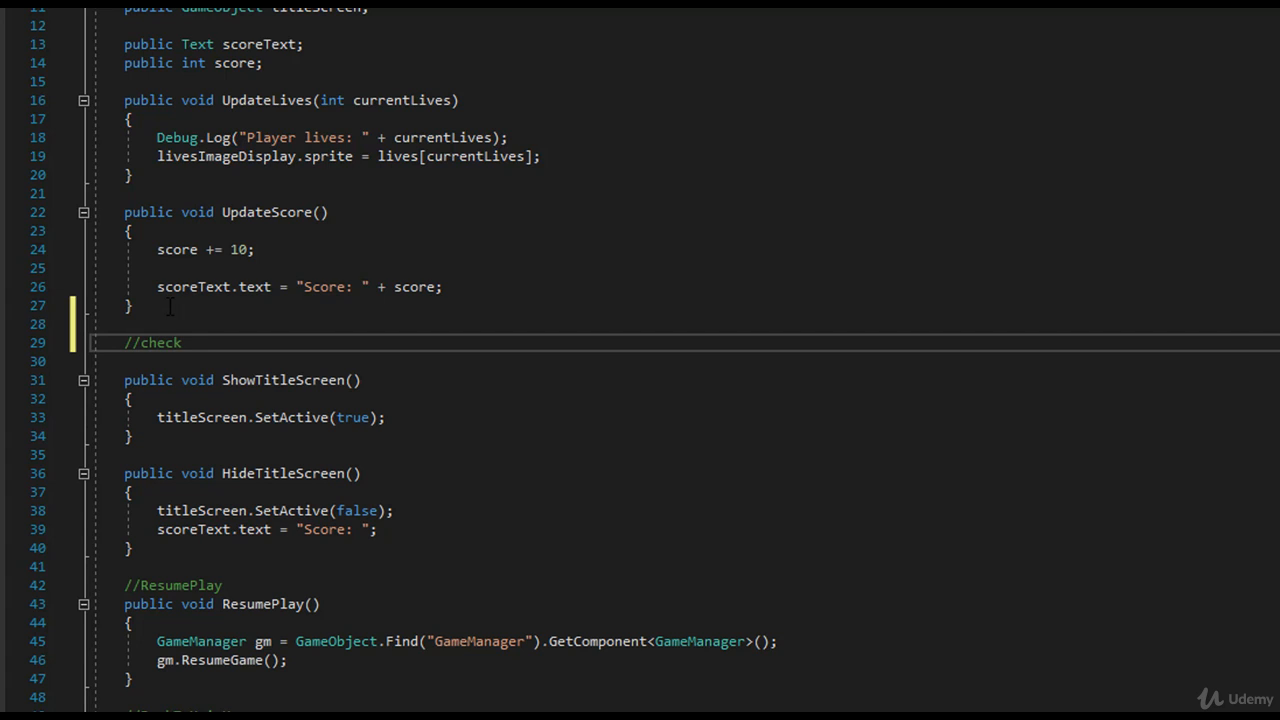
type("Check")
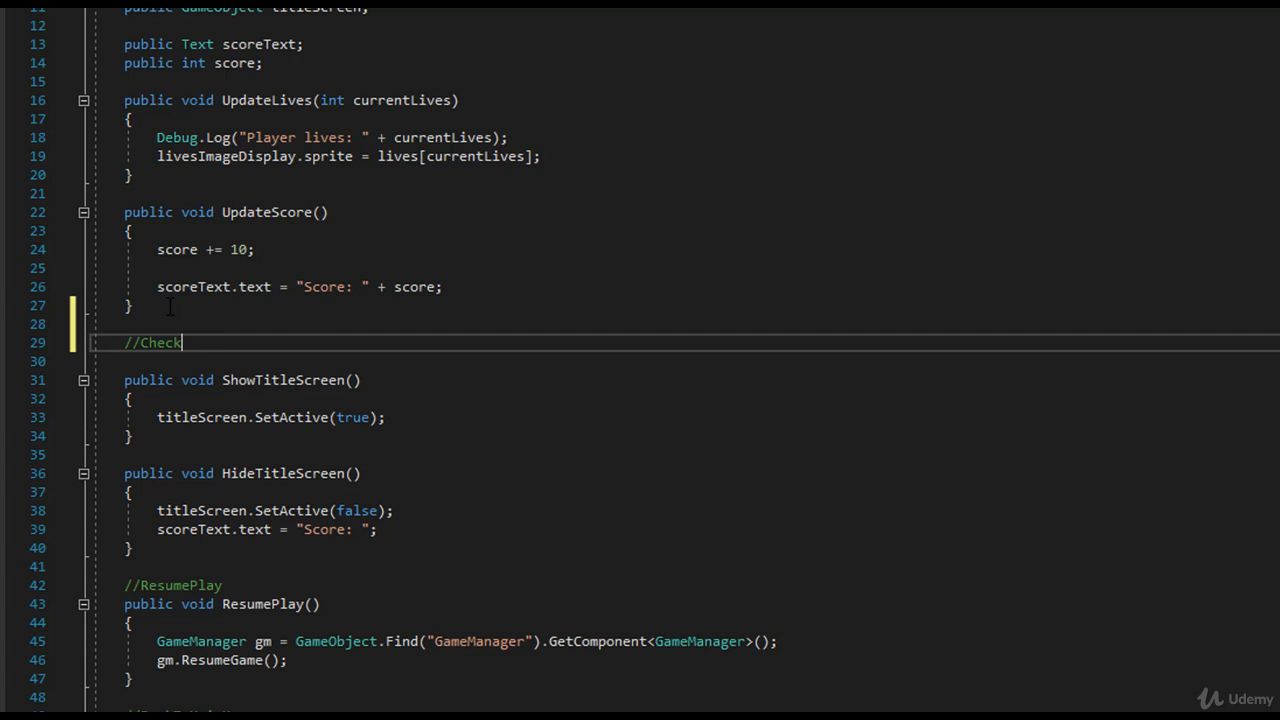
type("ForBestS")
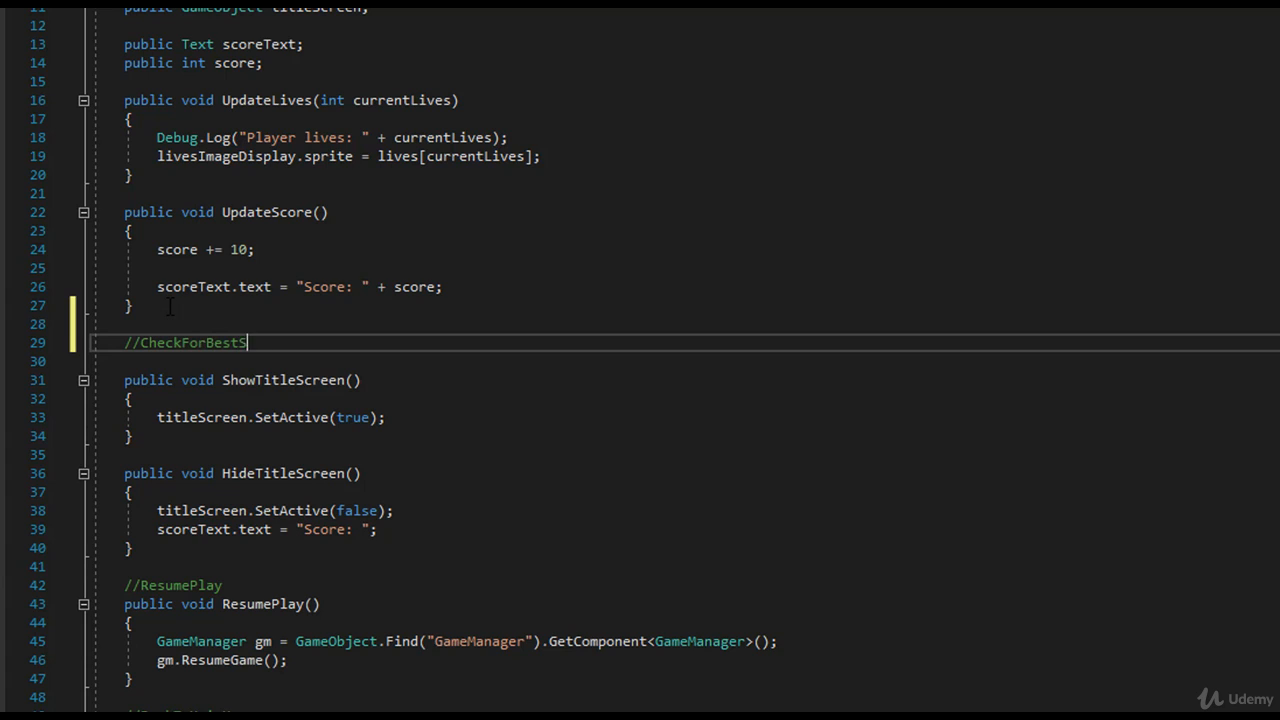
type("core")
type("//")
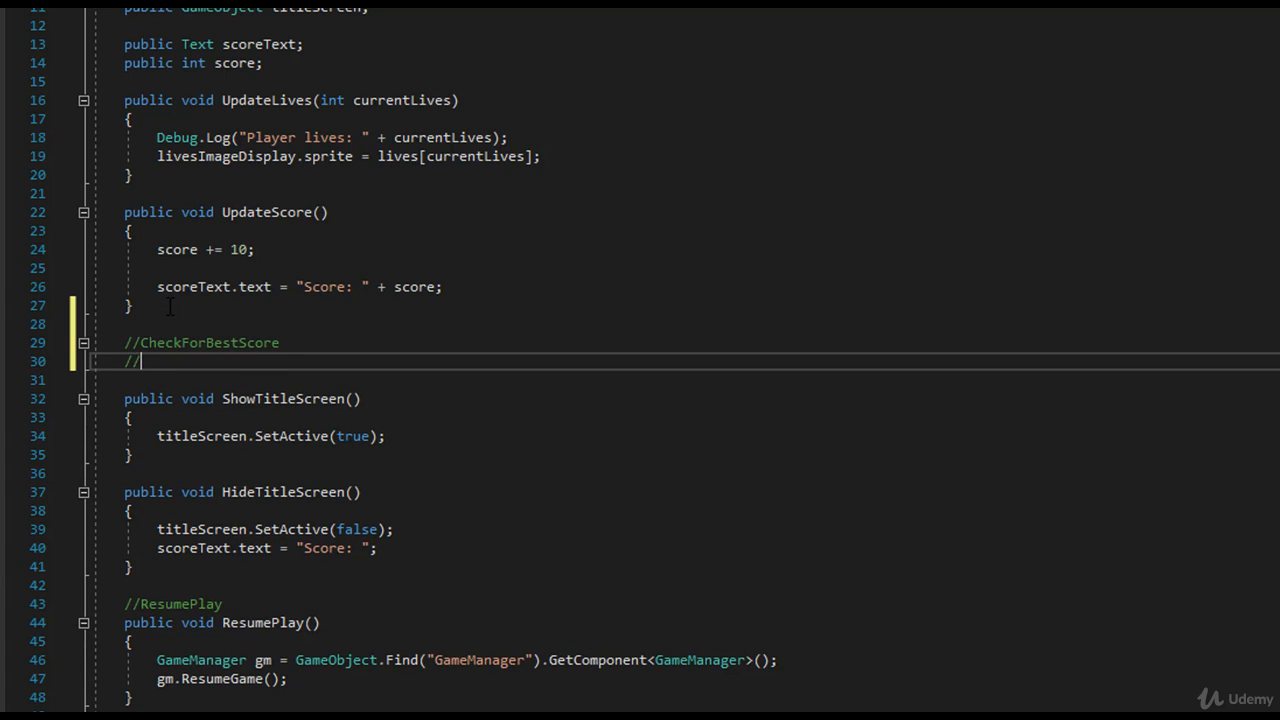
Step: Add the comment 'if current score greater than best Score'
type("if")
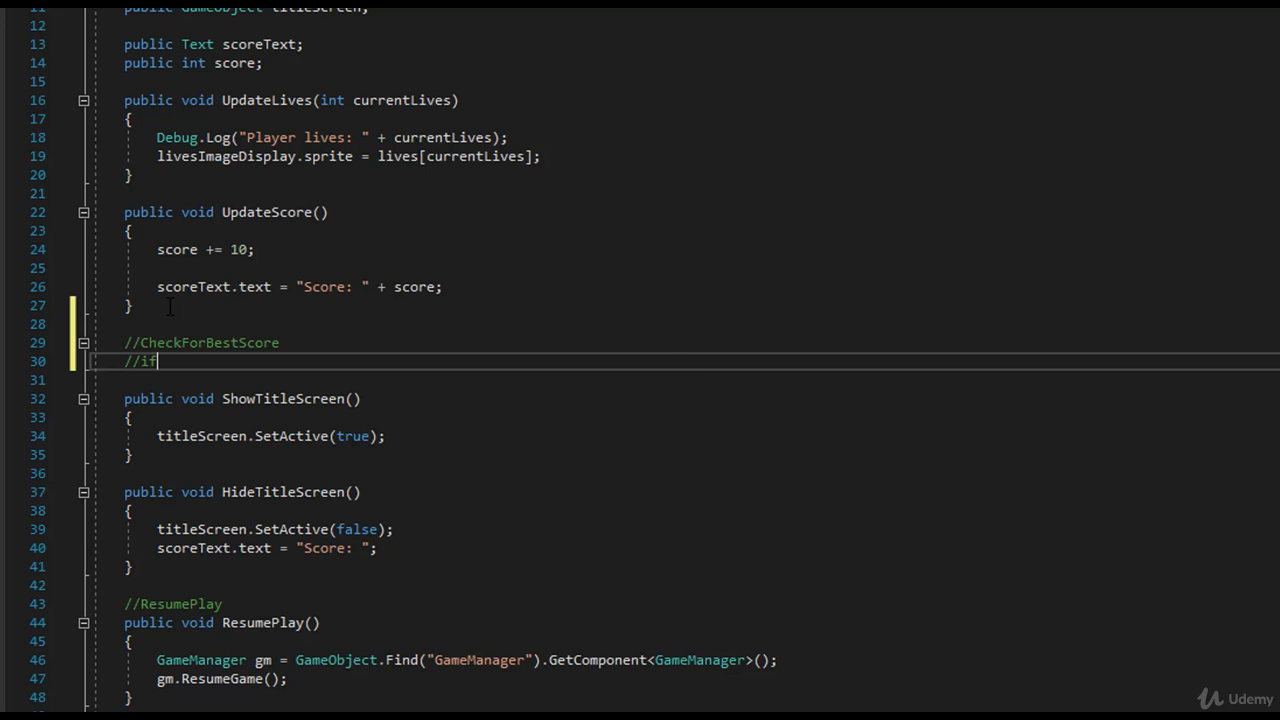
type("current score gr")
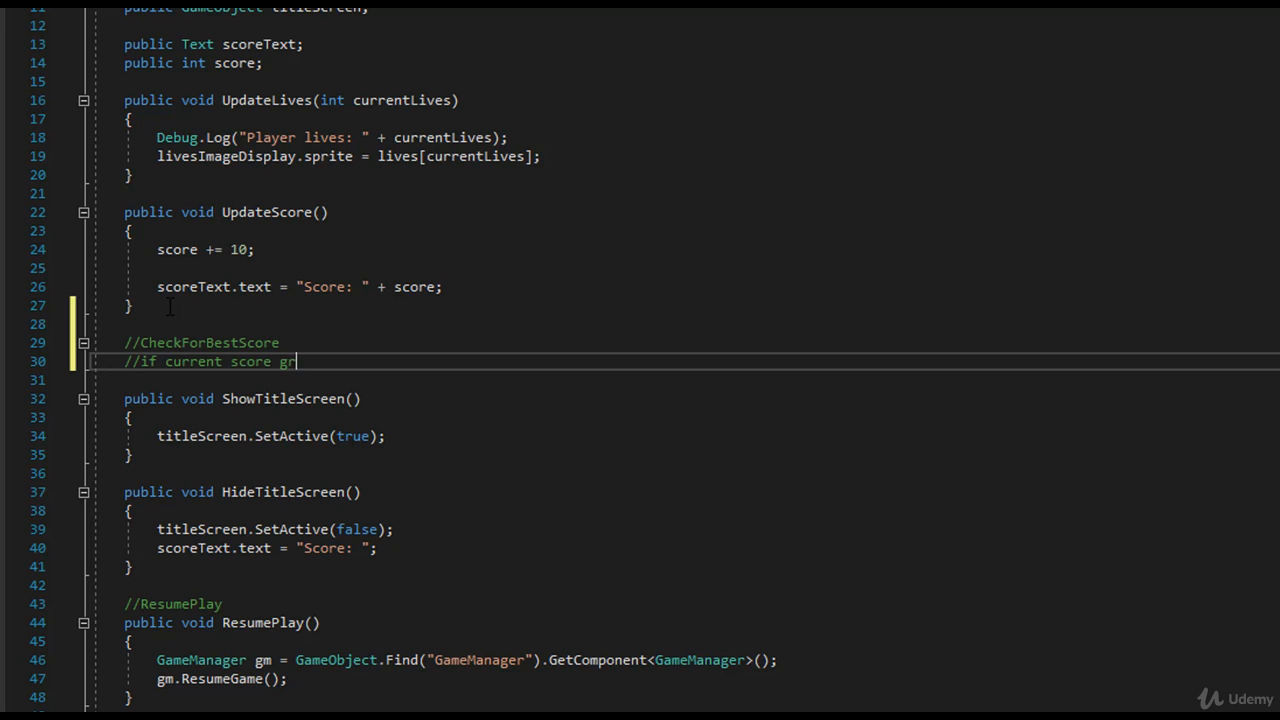
type("eater than")
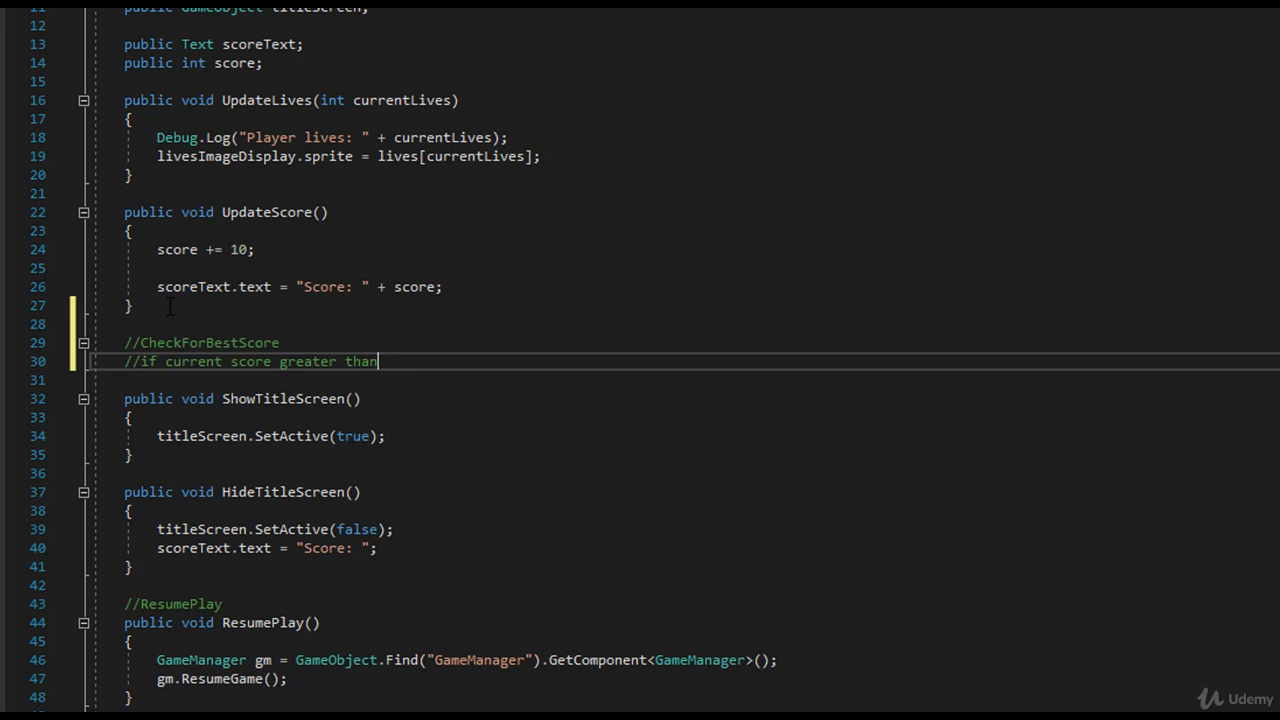
type("best Score")
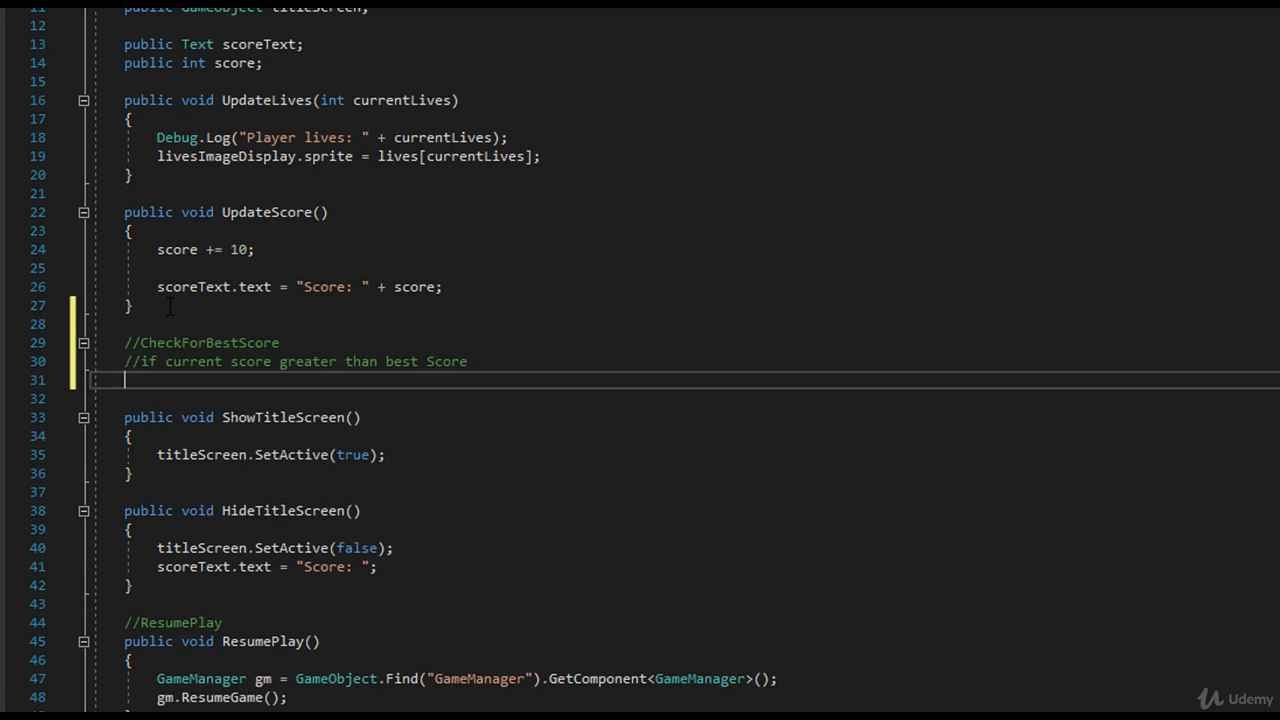
Step: Add the comment '//bestscore = currentScore'
type("//")
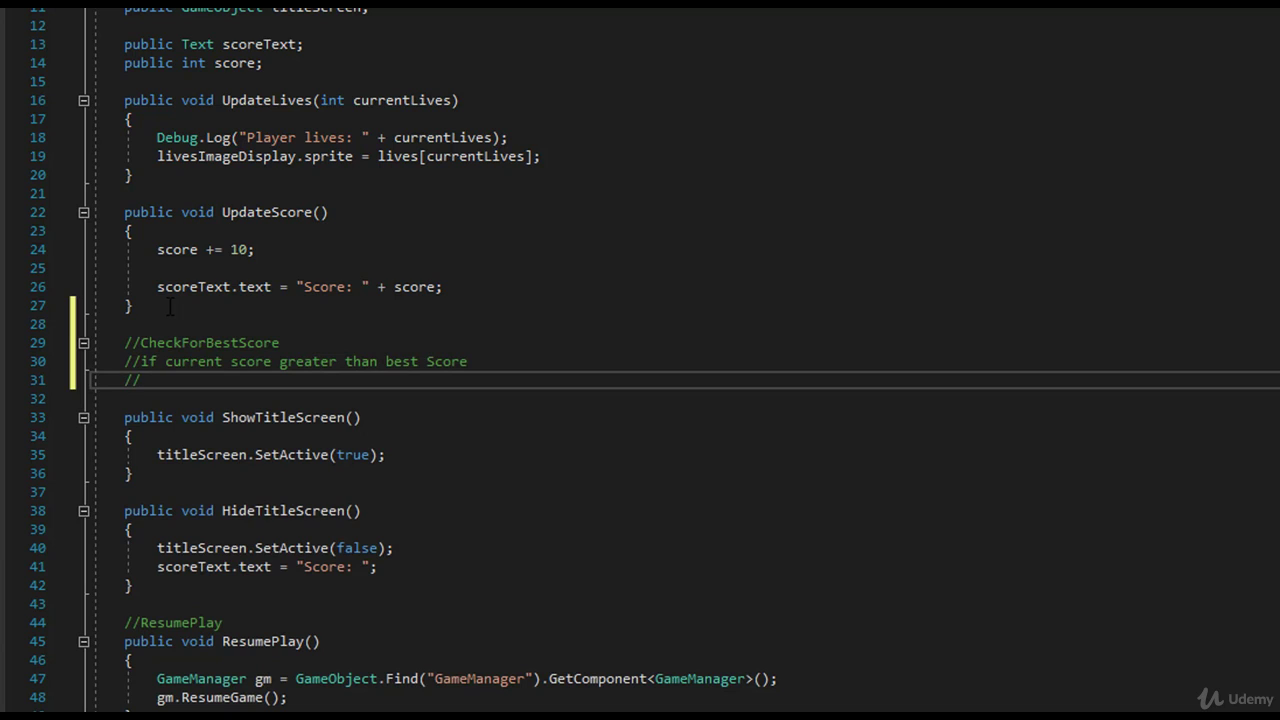
type("best")
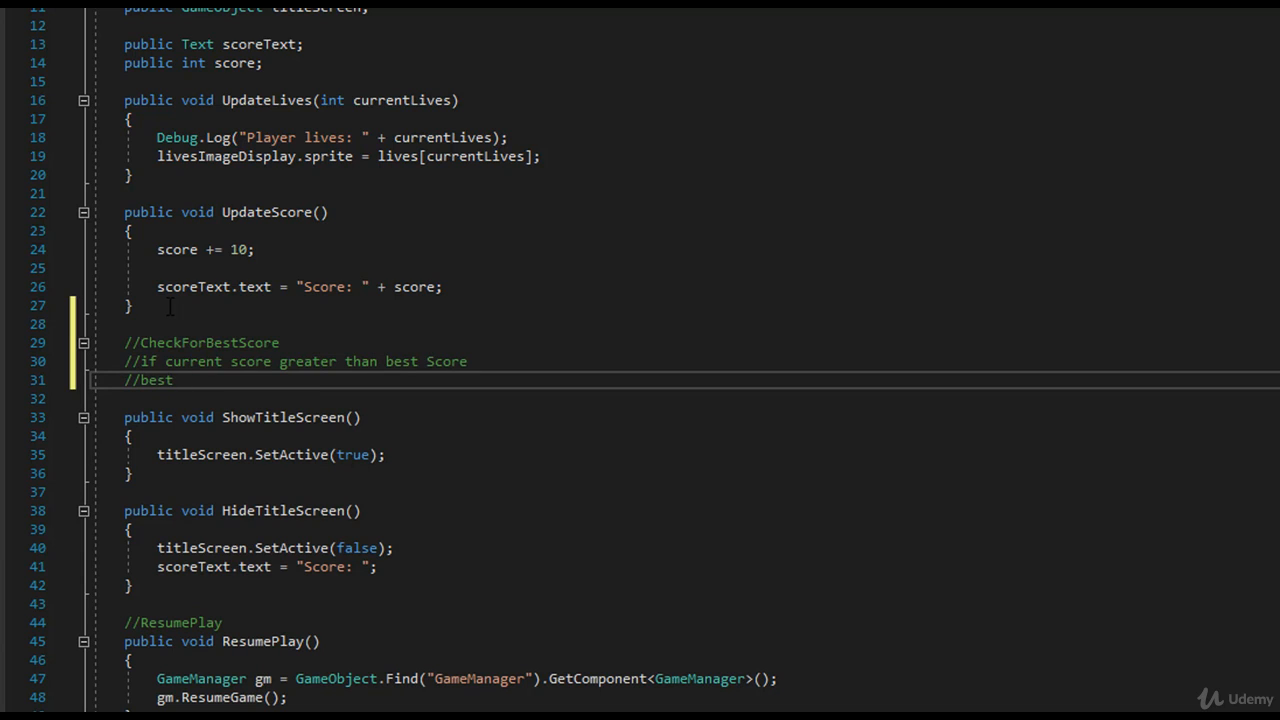
type("Cor")
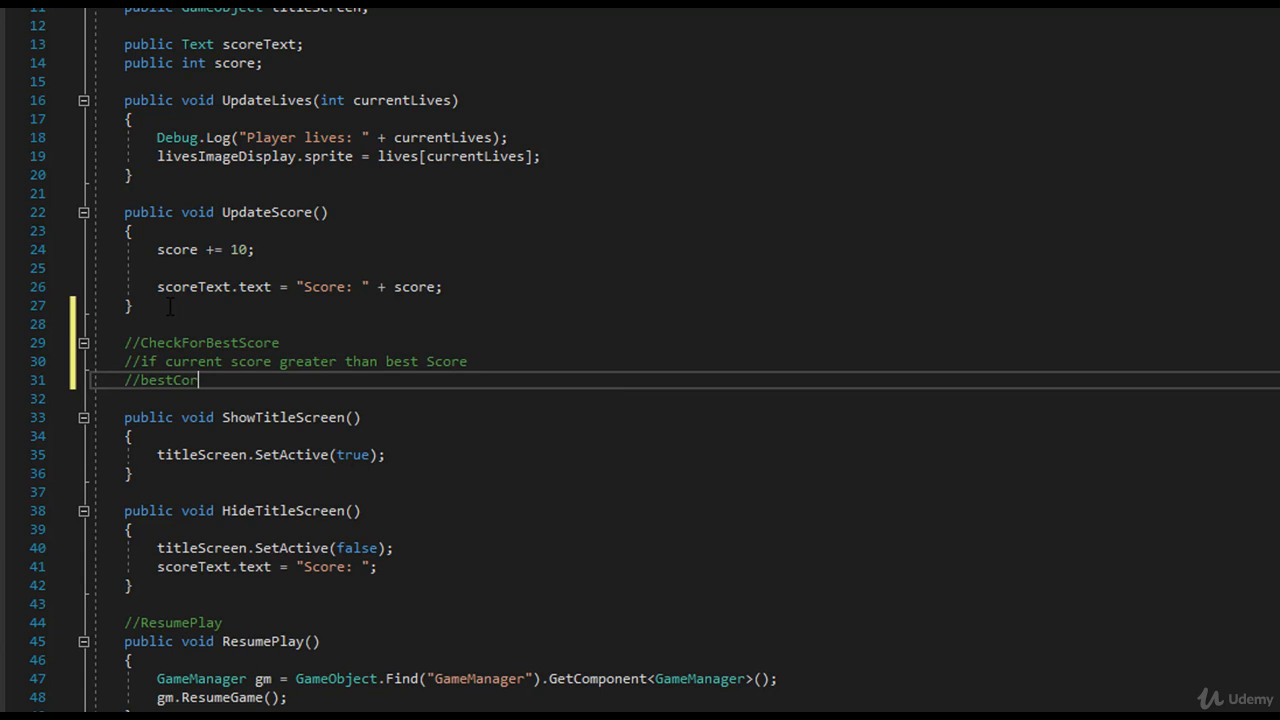
type("score")
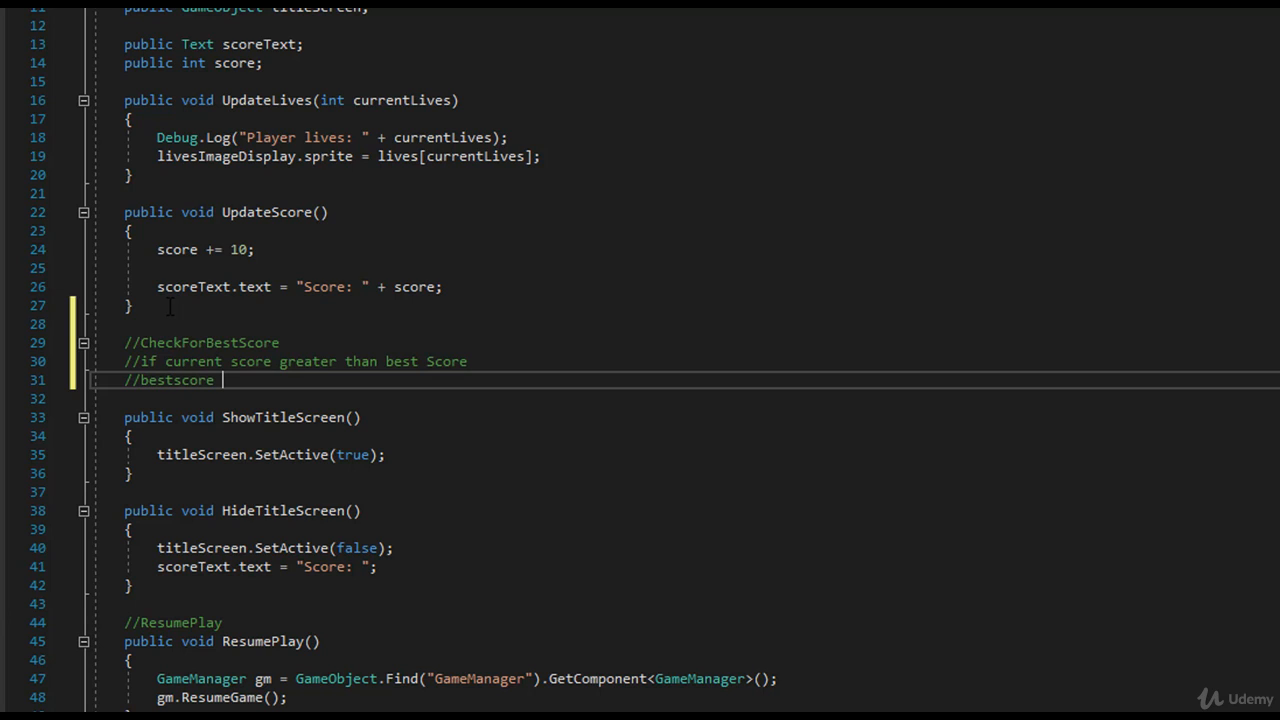
type("= curr")
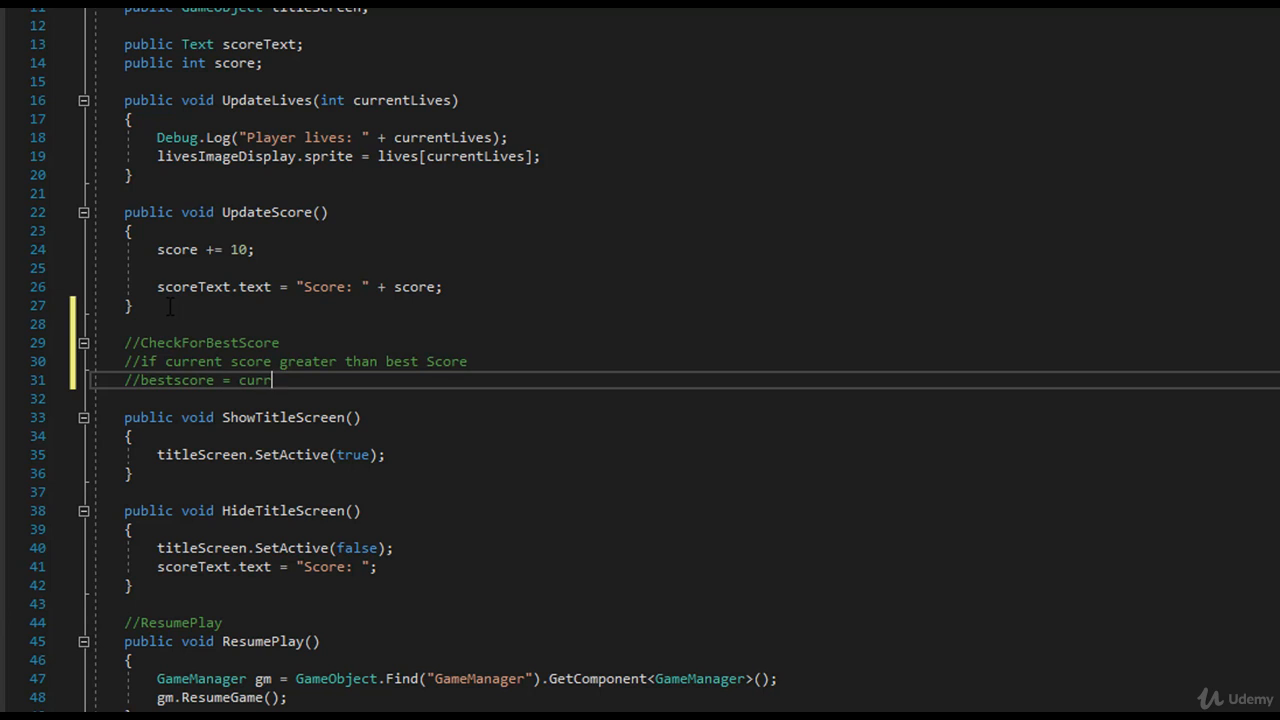
type("entScpre")
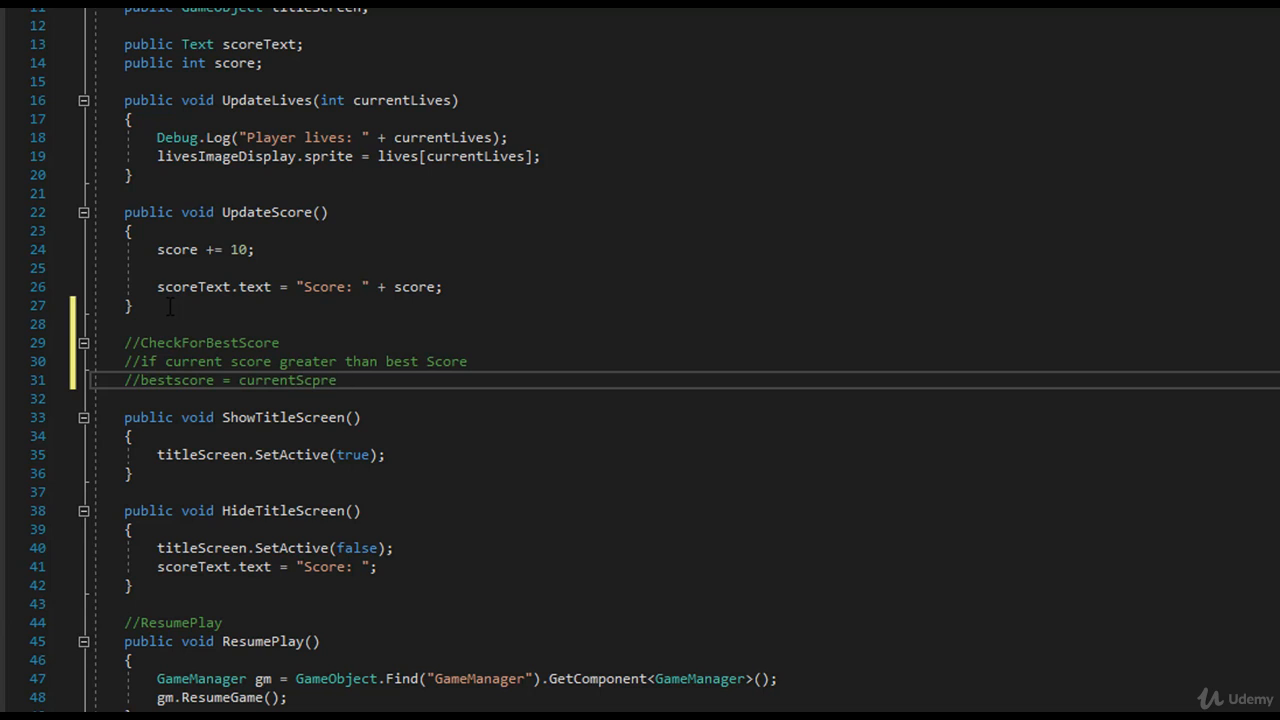
double_click(208, 342)
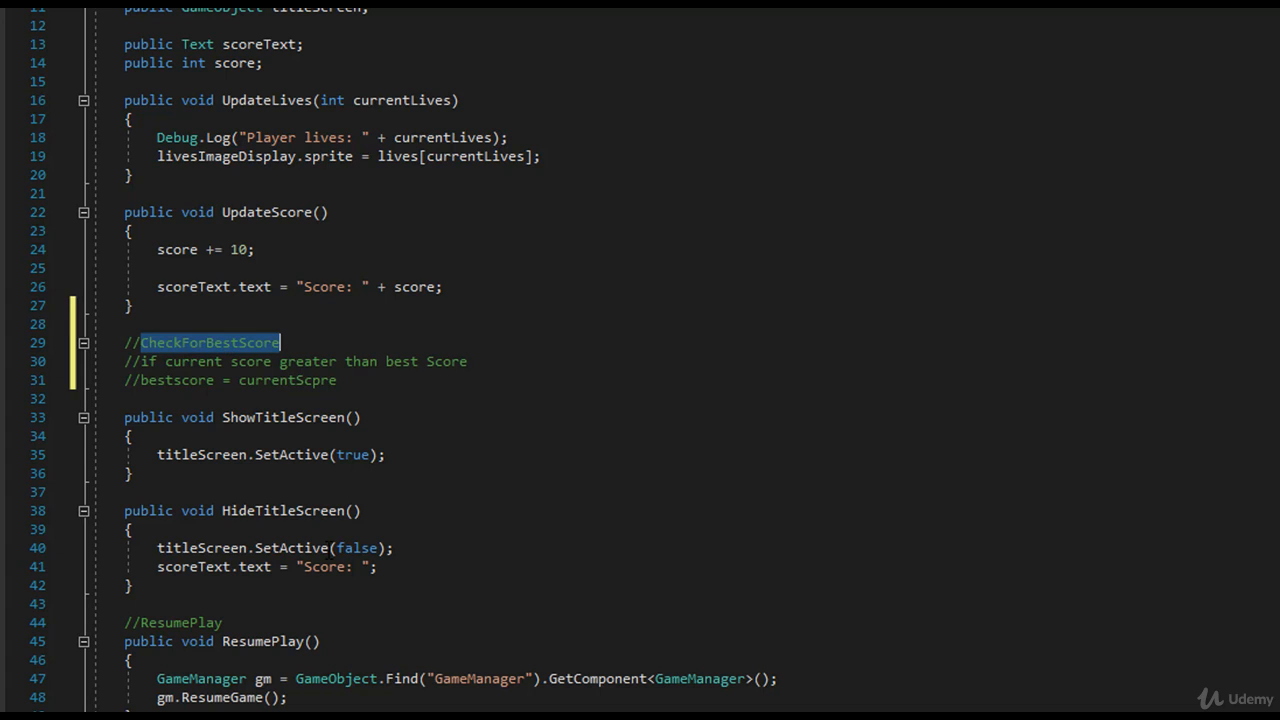
double_click(284, 418)
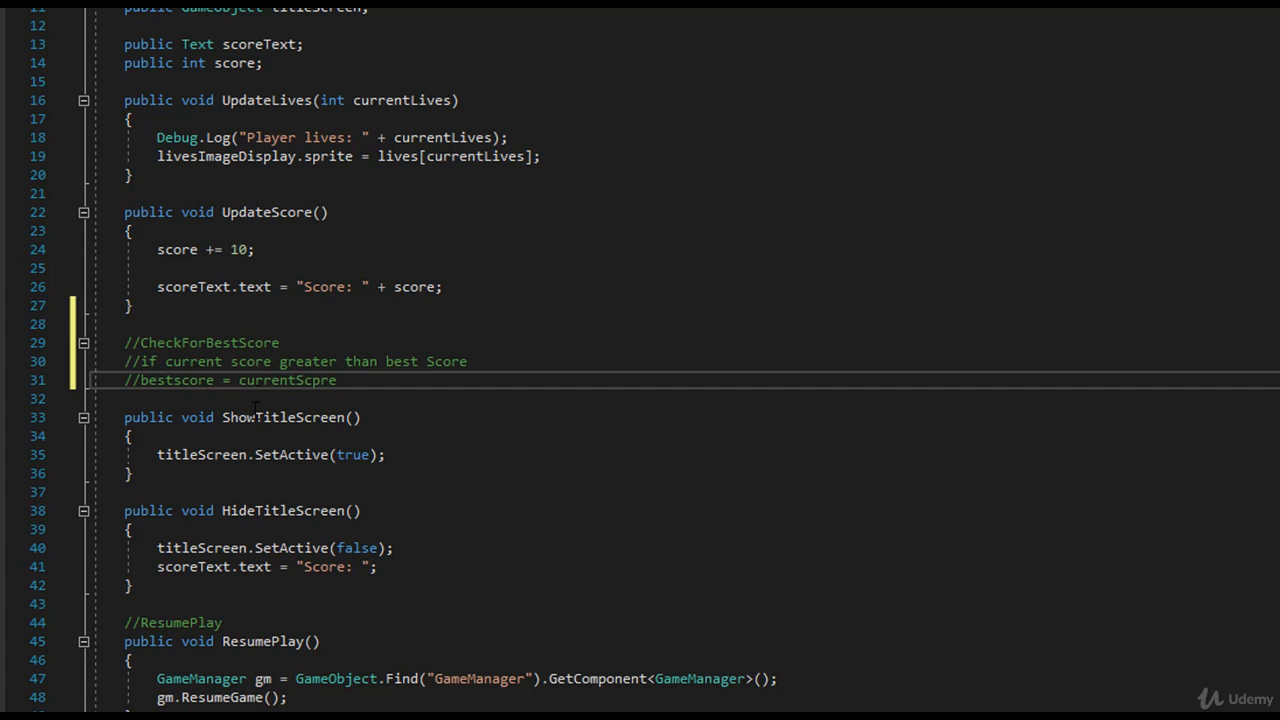
left_click_drag(124, 342, 318, 418)
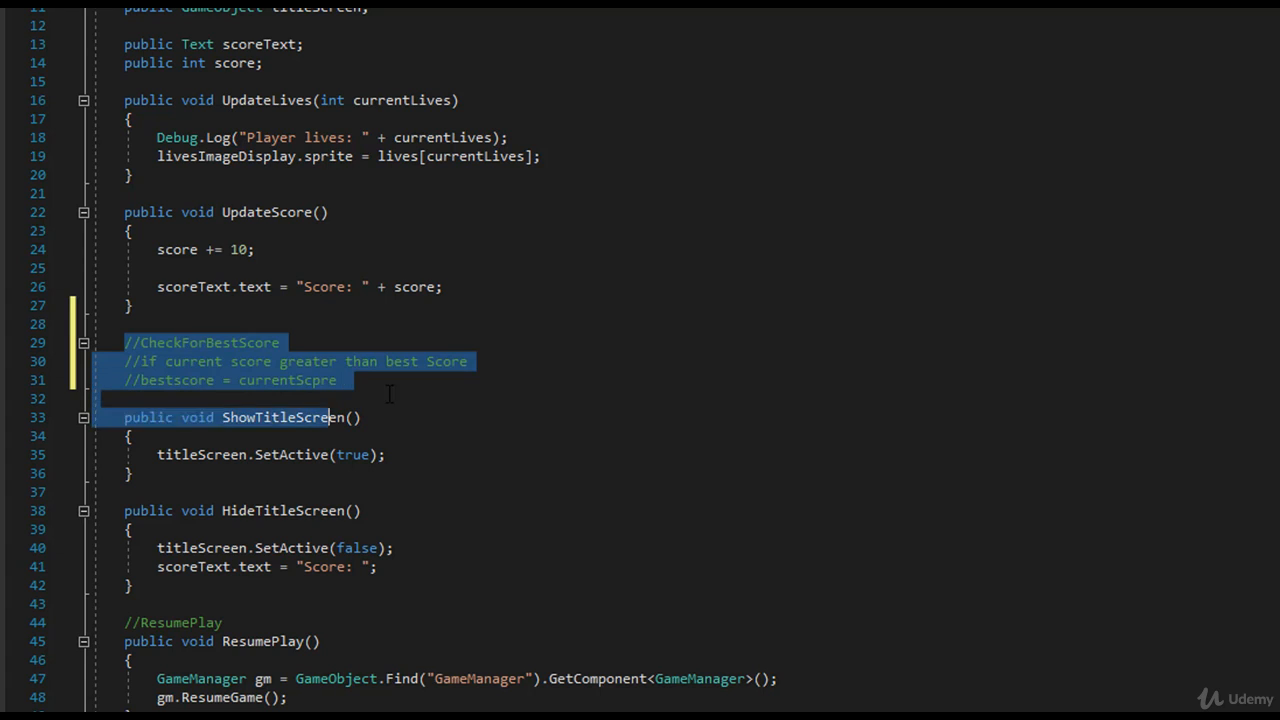